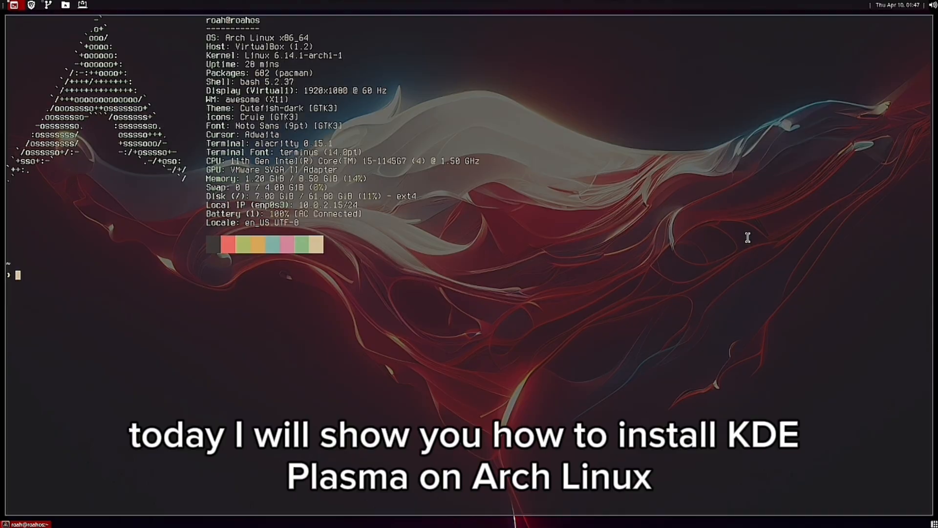
- Enter the text 'Arch linux awesome window manager'
text(Arch)
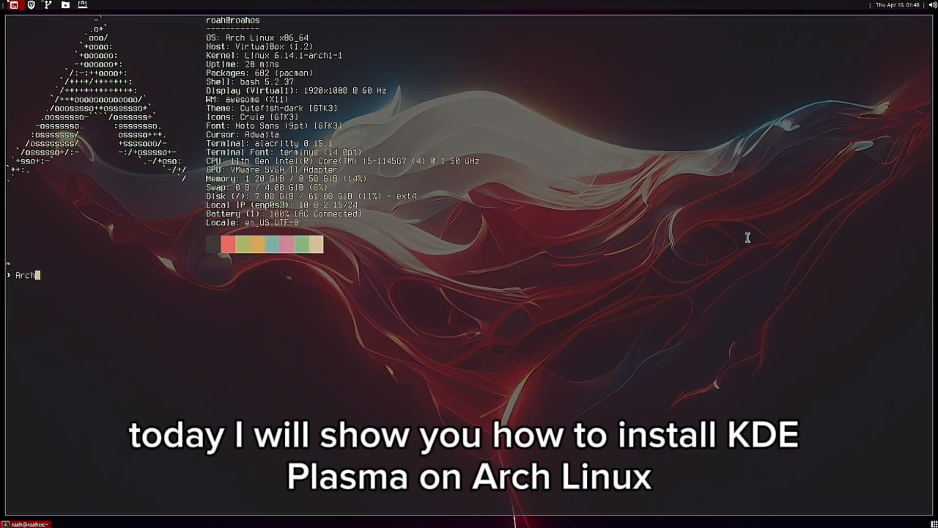
text(linu)
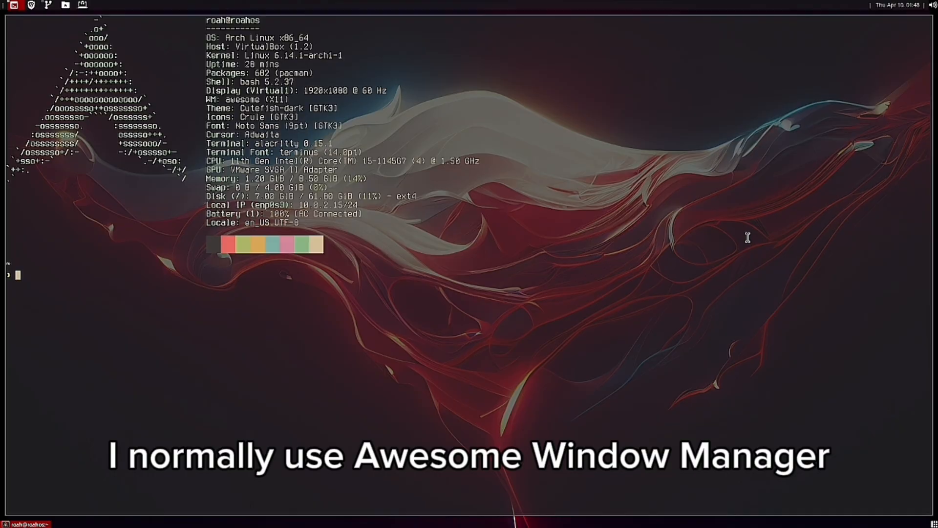
text(awesome)
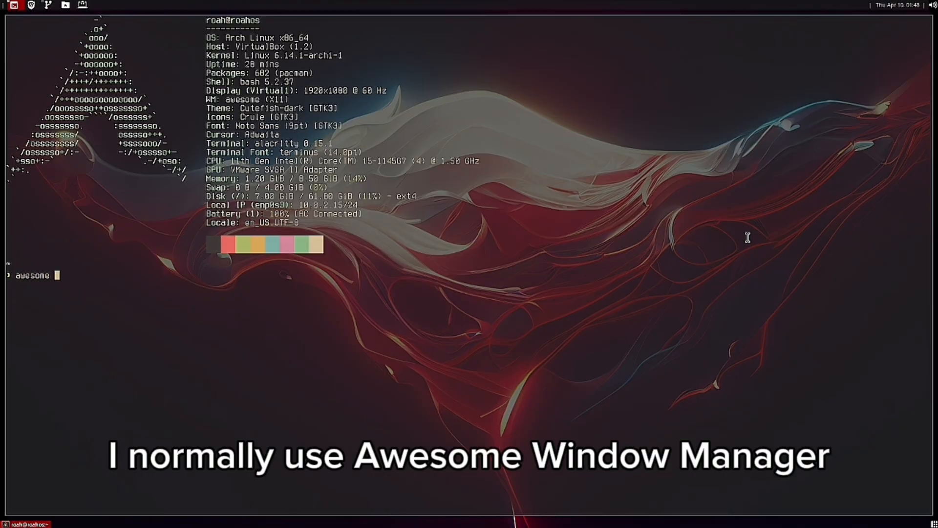
text(window mana)
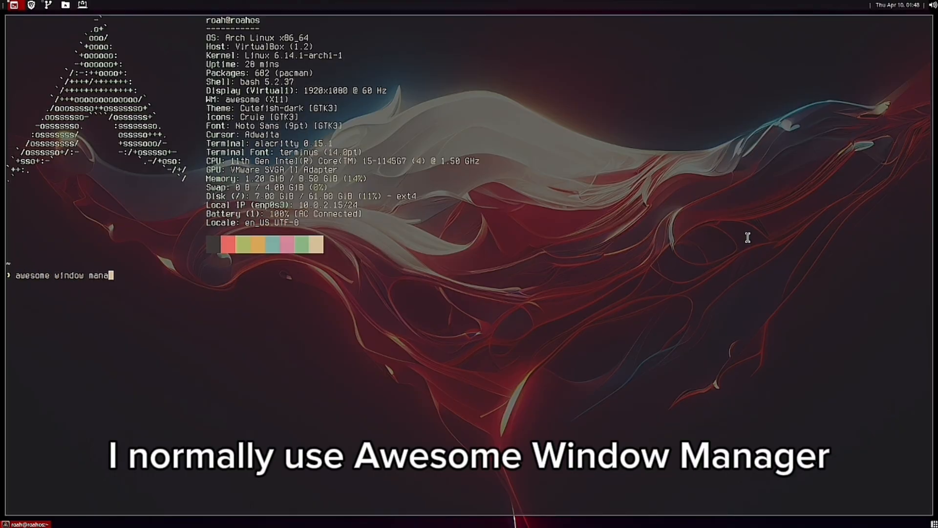
text(ger)
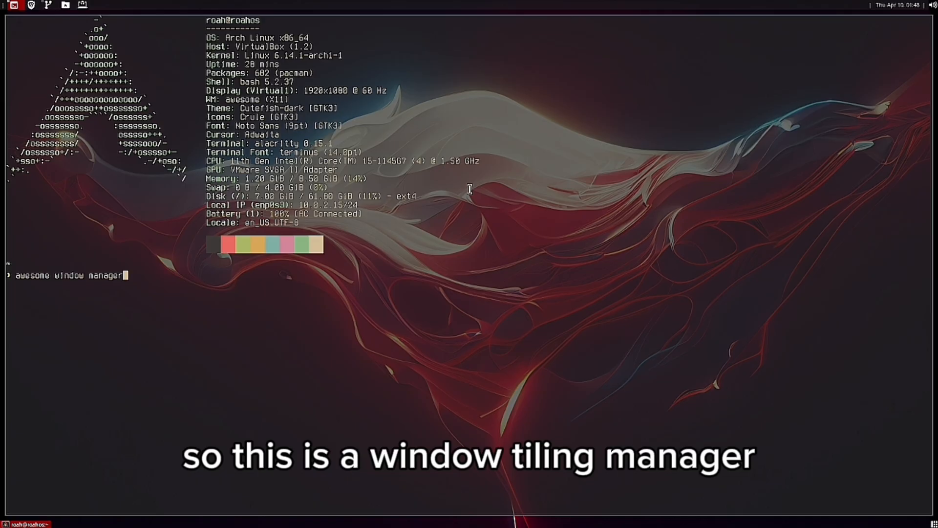
mouse_move(296, 258)
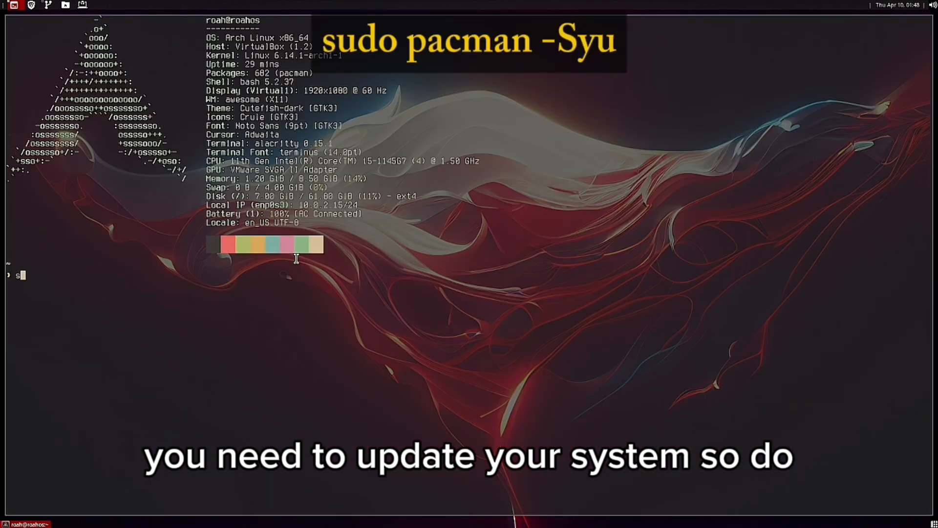
- Run sudo pacman -Syu to perform a full system upgrade
text(sudo pacman -)
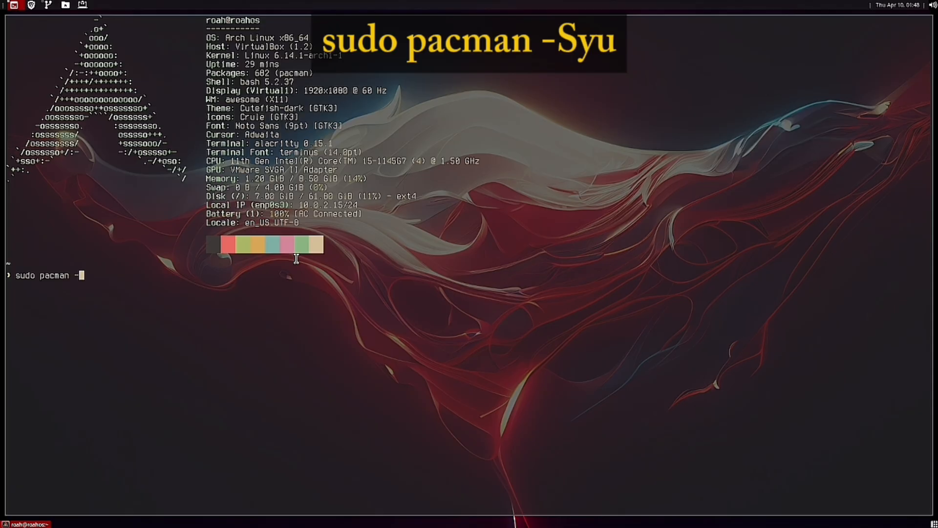
key(Return)
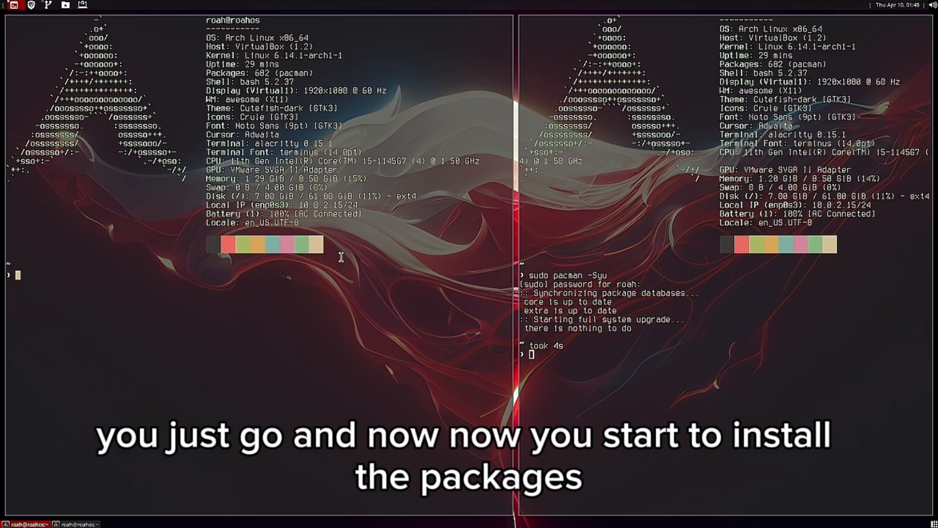
- Run sudo pacman -S plasma kde-applications and supply the sudo password
text(sud)
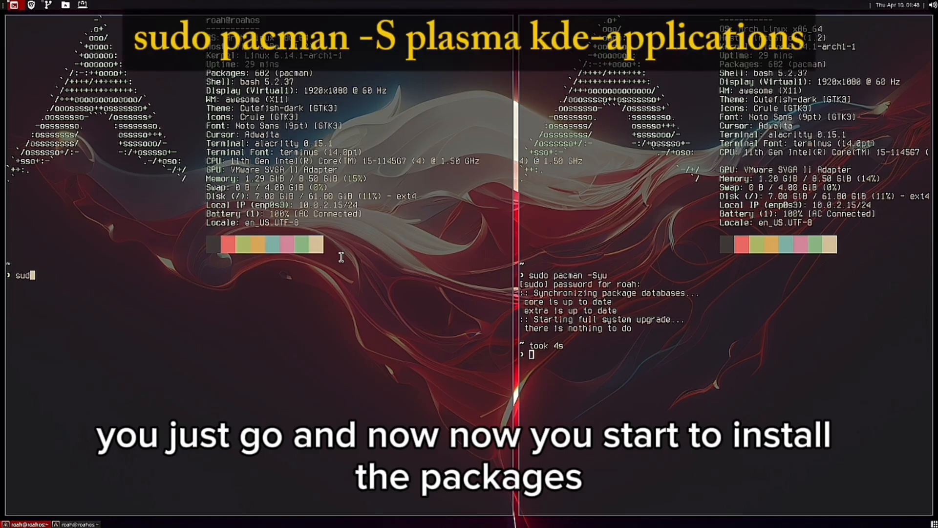
text(pacman)
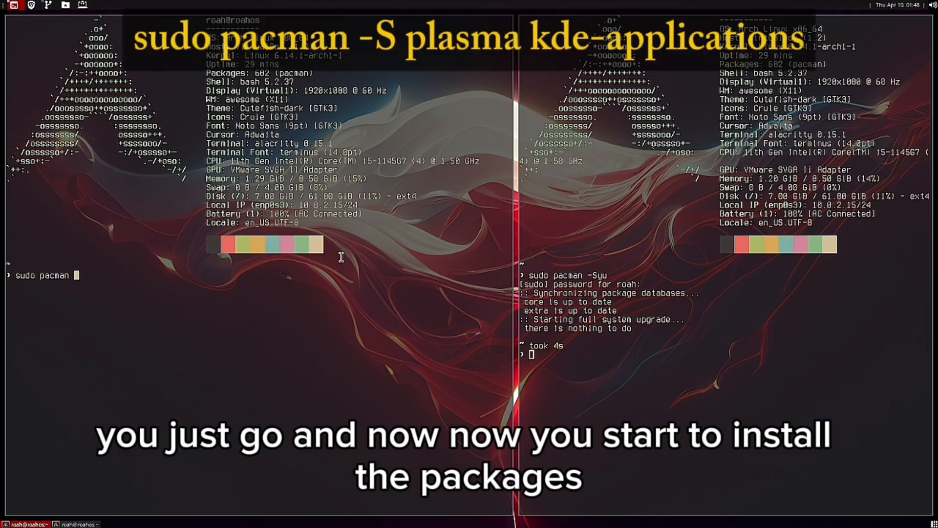
text(-S p)
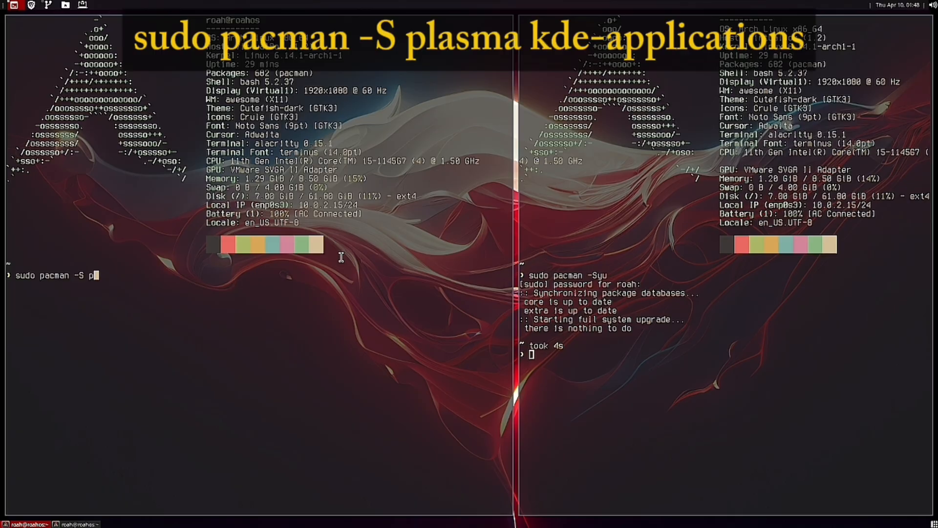
text(lasma)
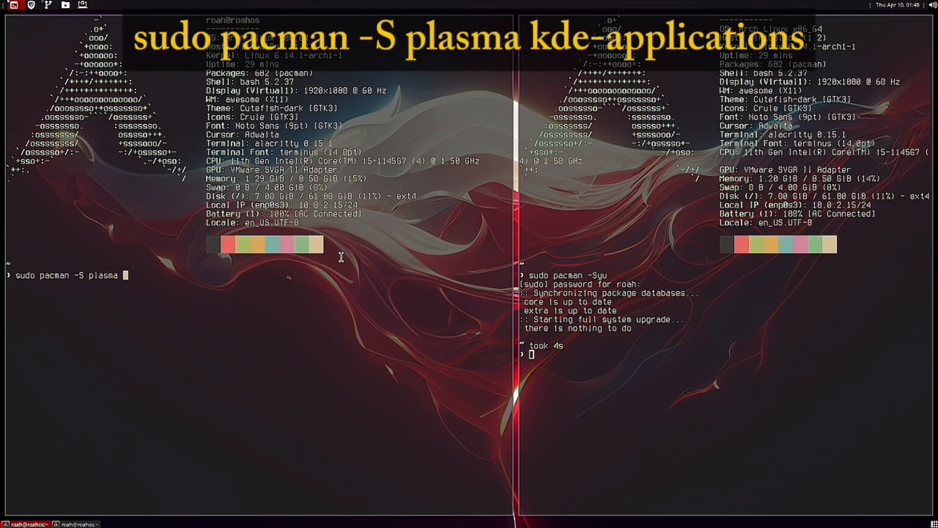
text(kde-application)
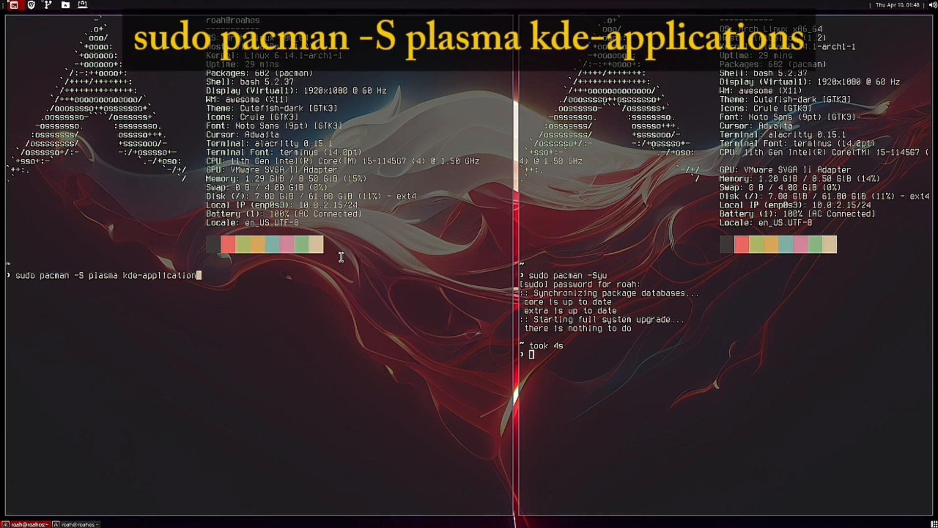
key(Return)
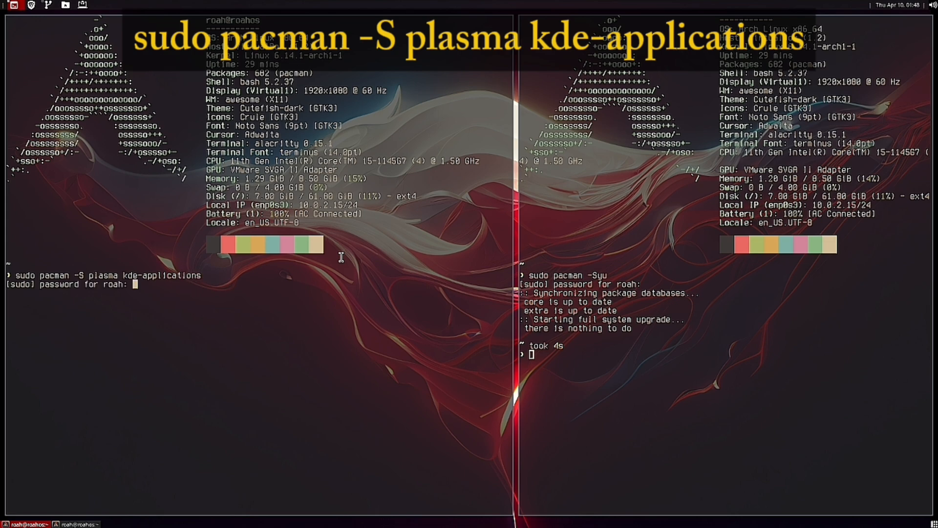
key(Return)
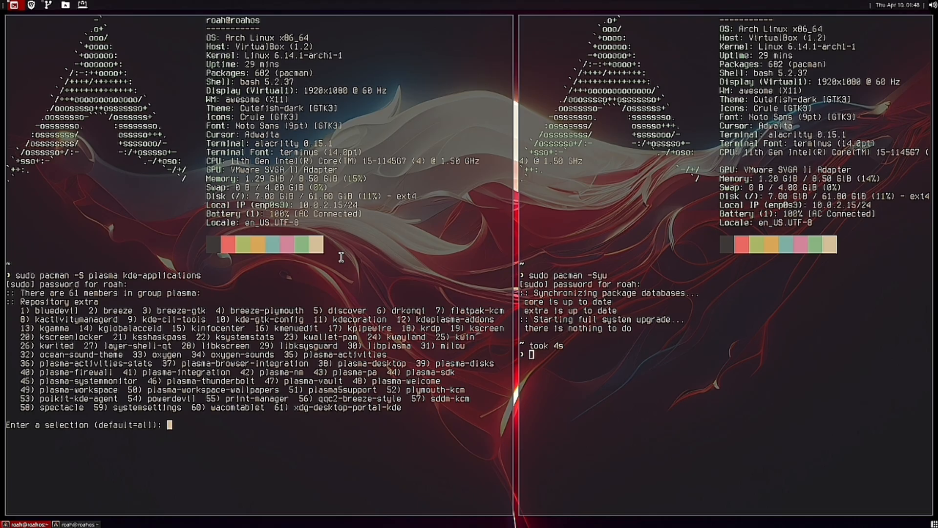
- Accept all plasma group members, the default python bindings provider, and proceed with installation
key(Return)
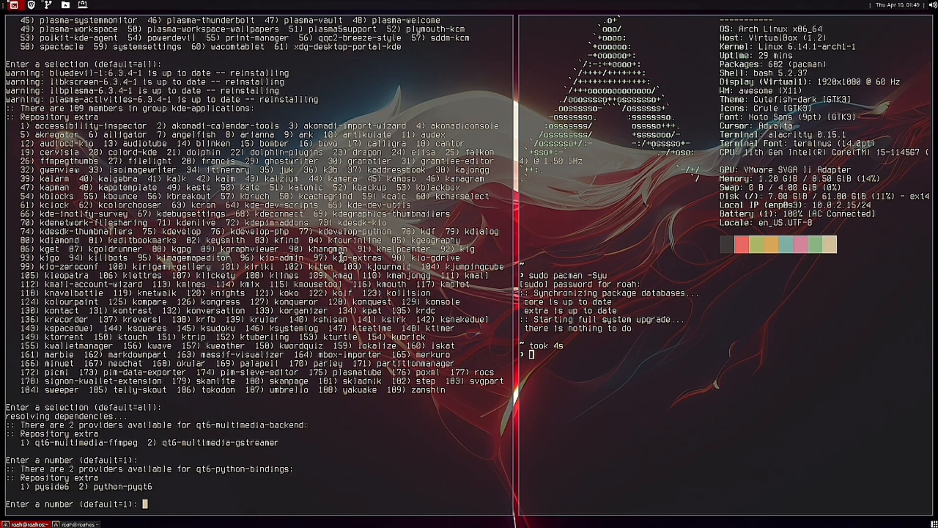
key(Return)
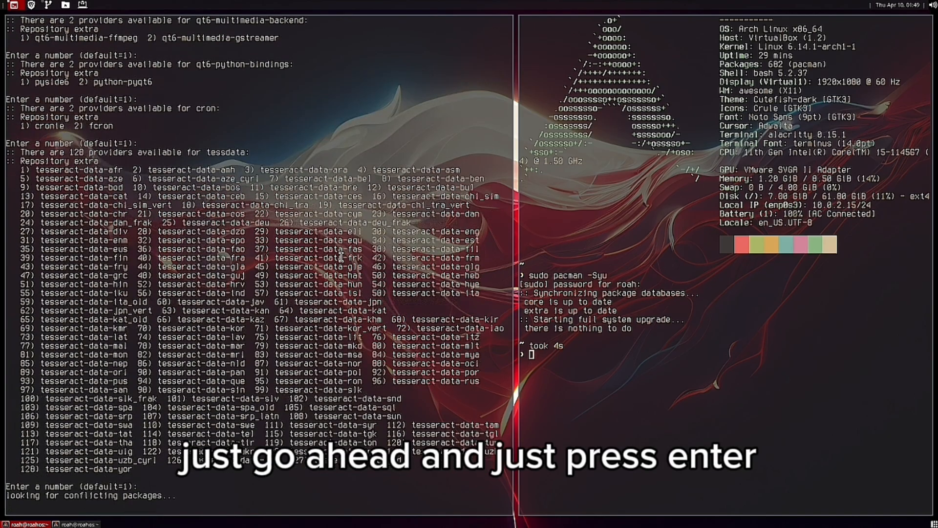
key(Return)
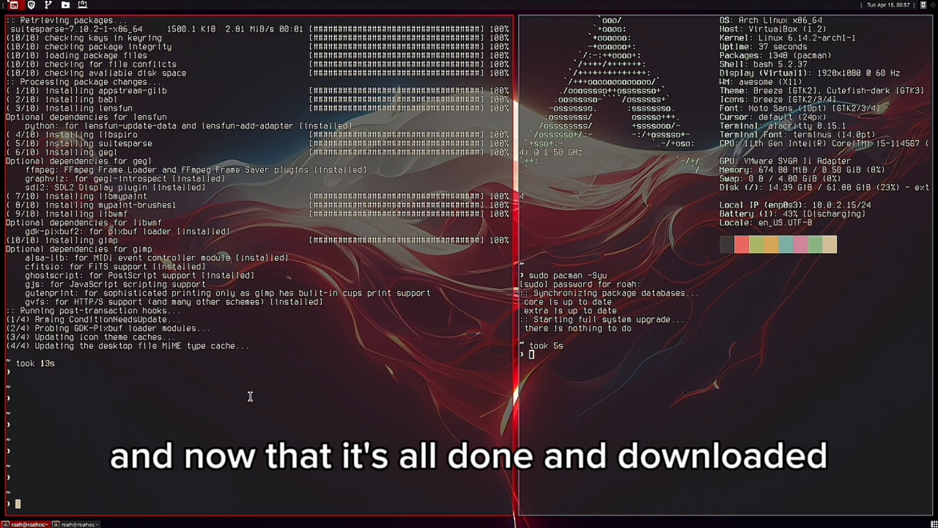
- Run clear to wipe the installation output from the terminal
text(clea)
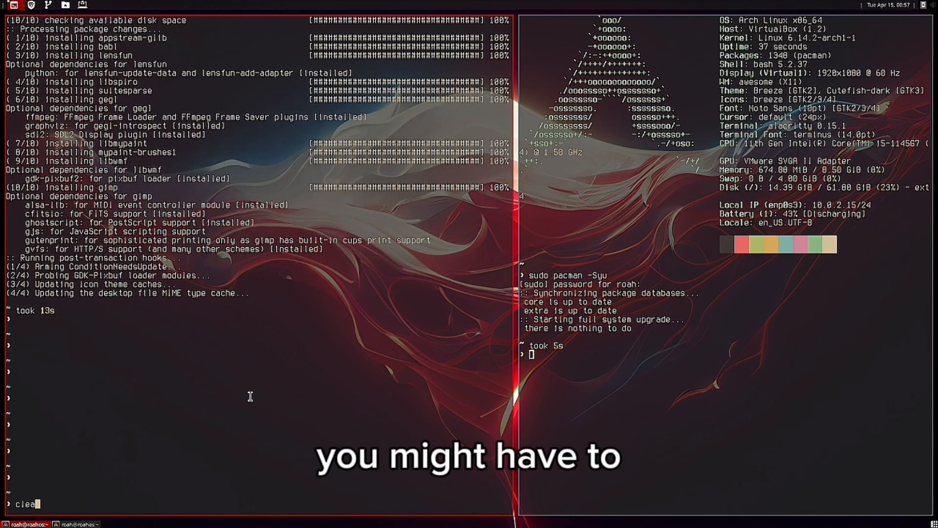
key(Return)
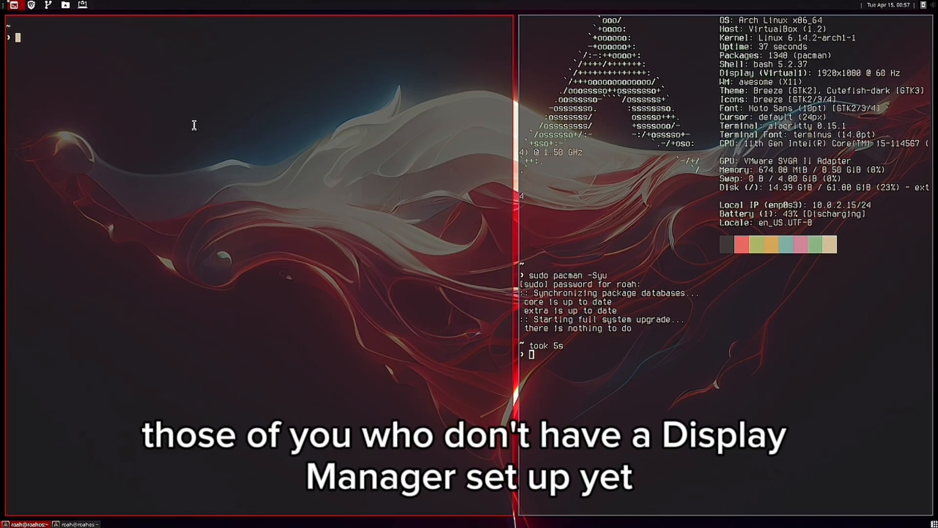
- Run sudo pacman -S sddm, then abort it with Ctrl+C at the password prompt
text(sudo)
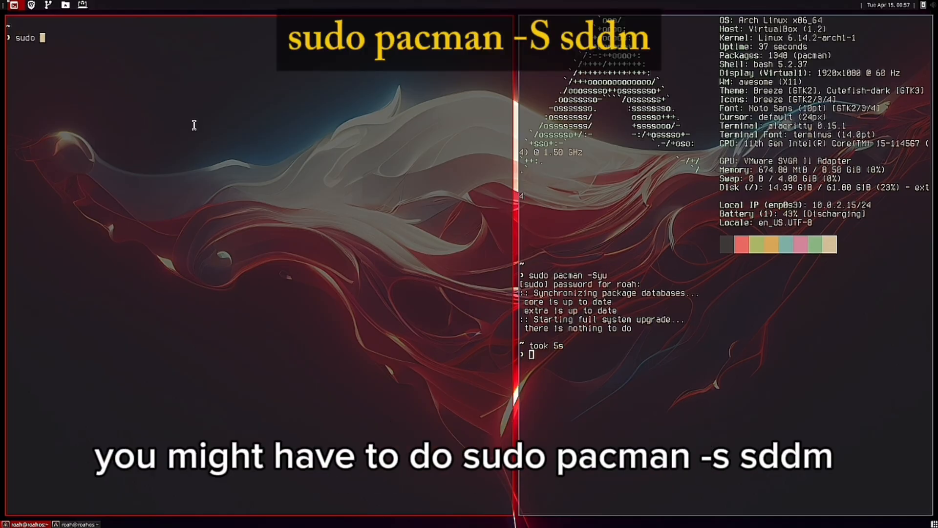
text(pacman -S sddmn)
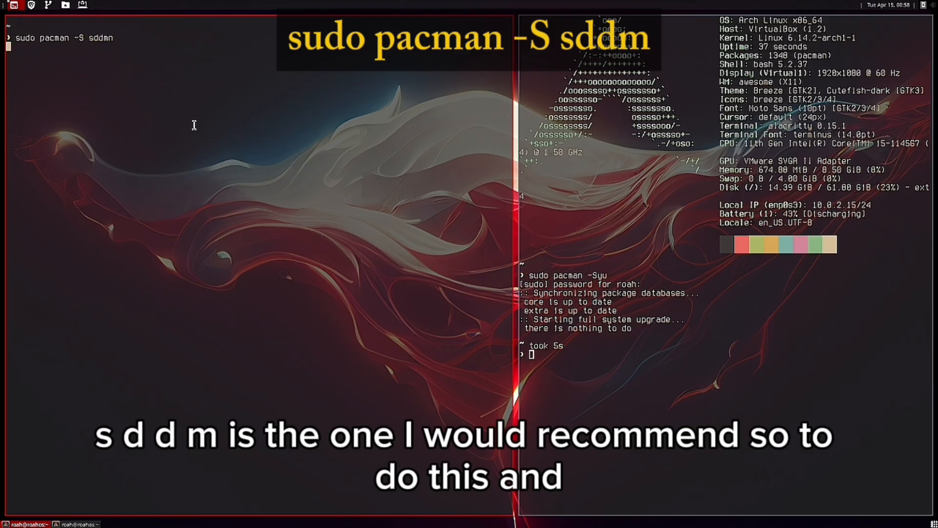
key(Return)
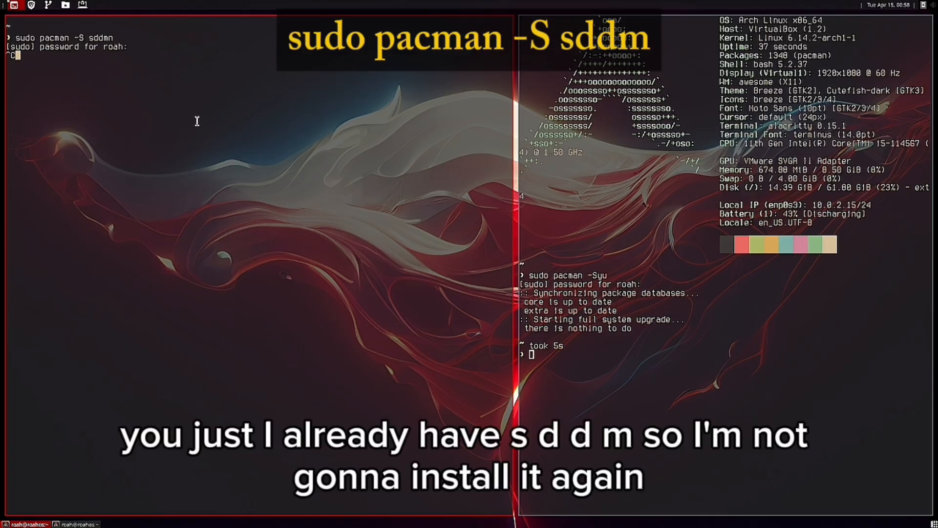
key(ctrl+c)
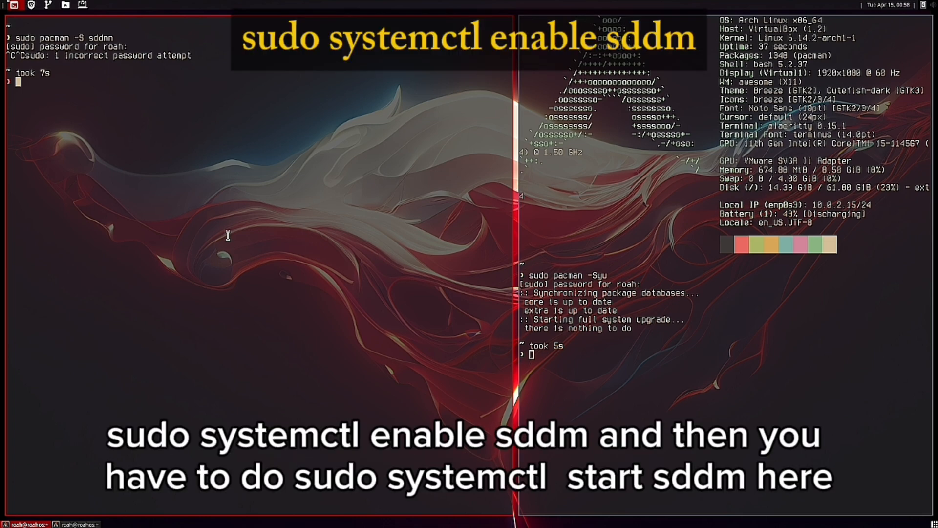
- Run sudo systemctl enable sddm, then recall it changing enable to start
text(sudo system)
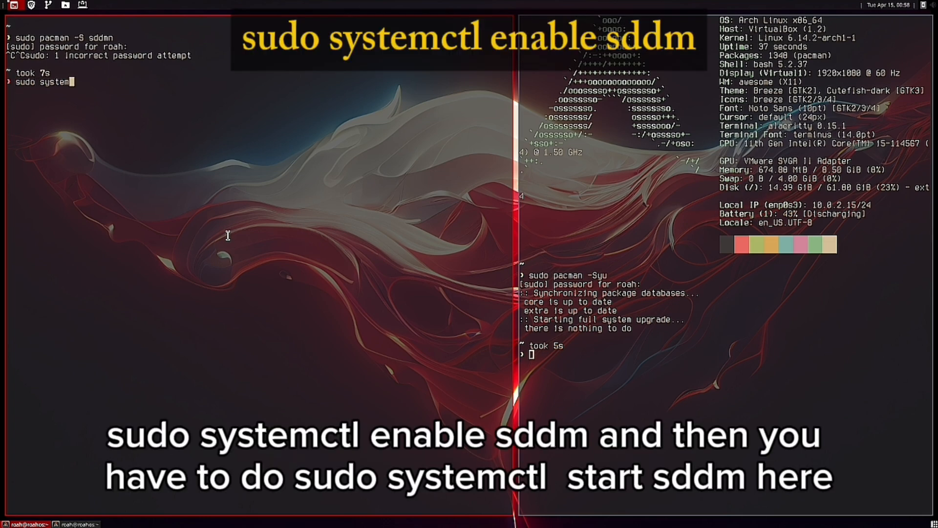
text(ctl enable)
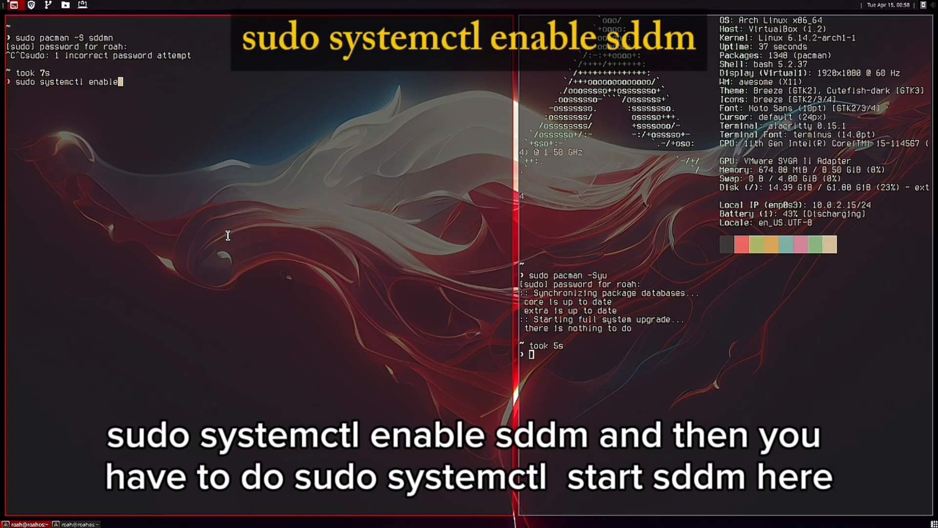
key(Return)
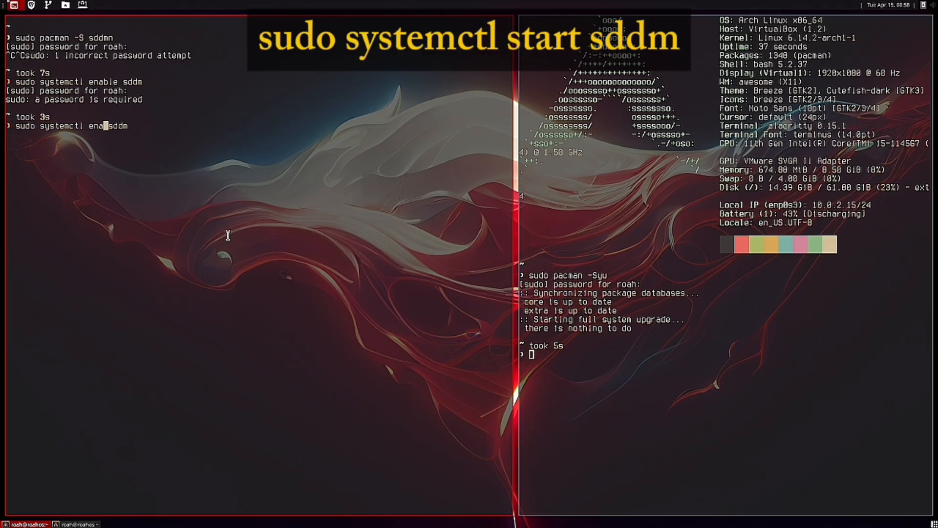
text(start)
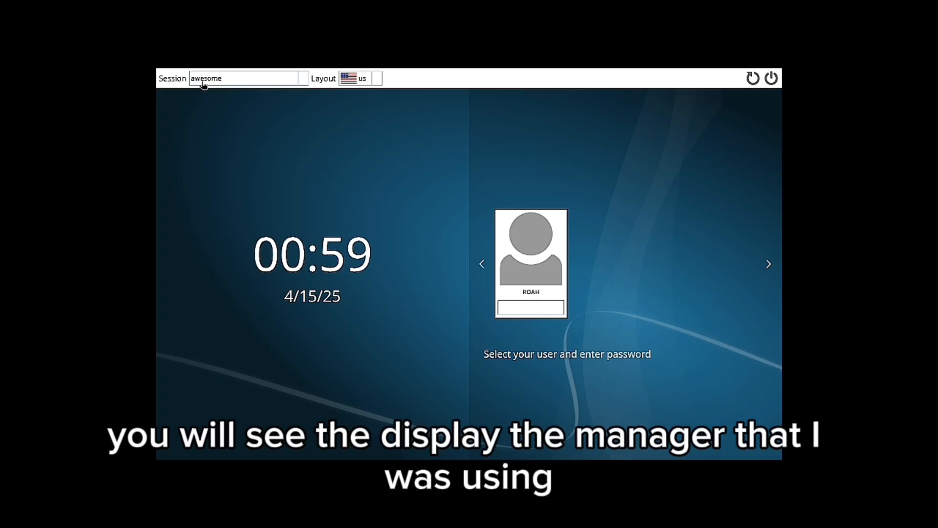
- Choose Plasma (X11) from the SDDM session list
click(245, 78)
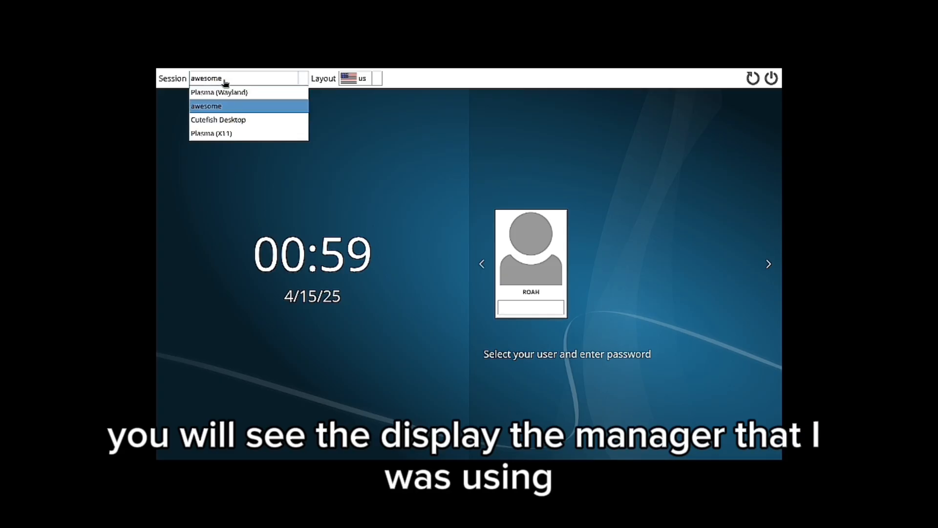
click(205, 106)
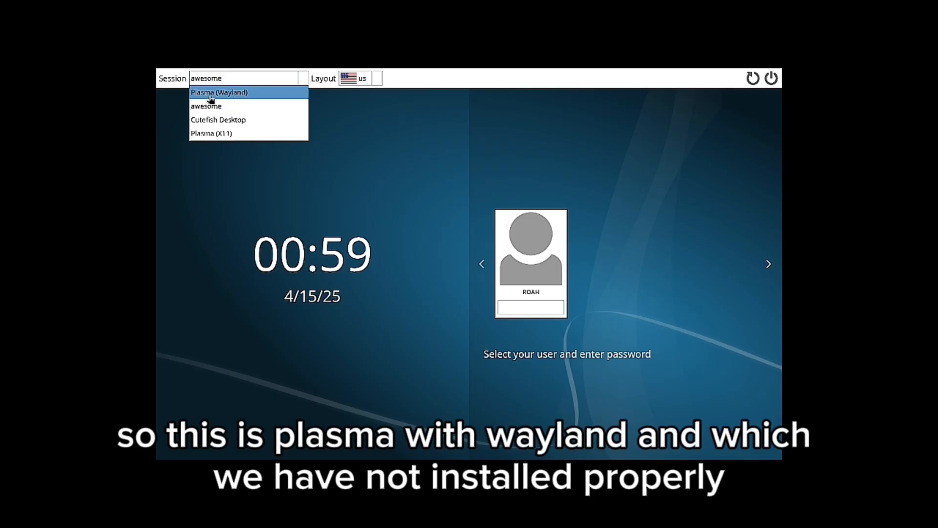
mouse_move(242, 99)
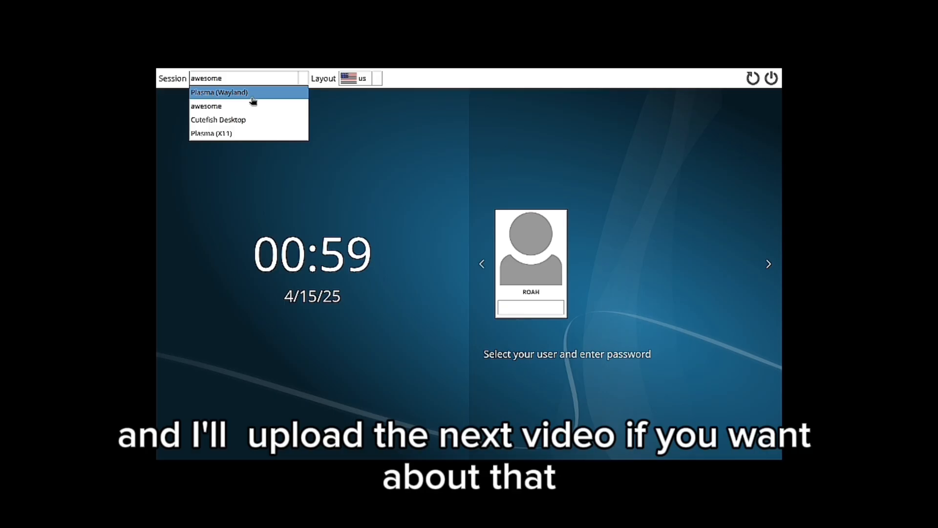
mouse_move(251, 106)
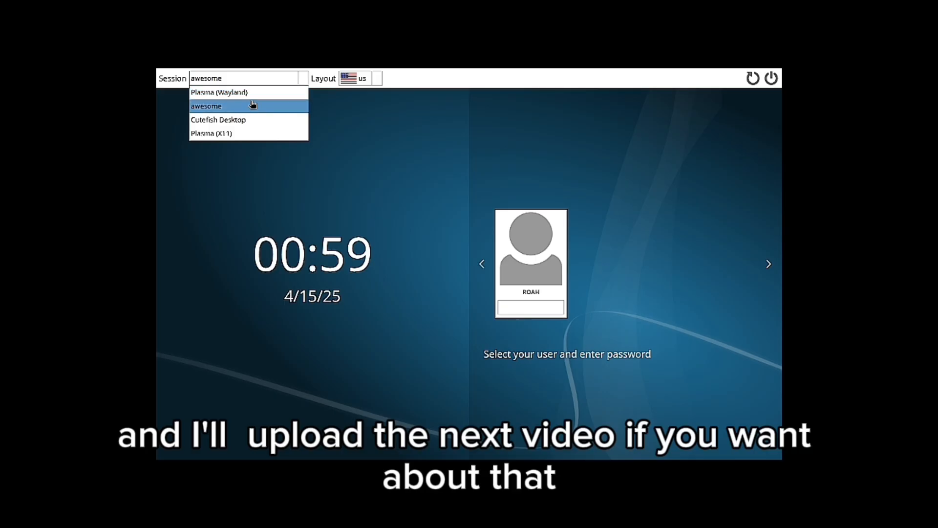
mouse_move(218, 133)
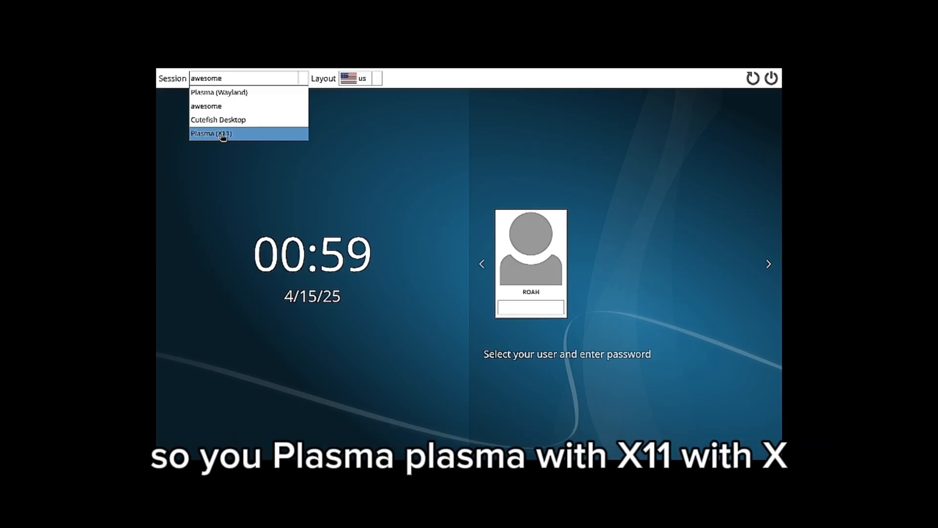
mouse_move(220, 144)
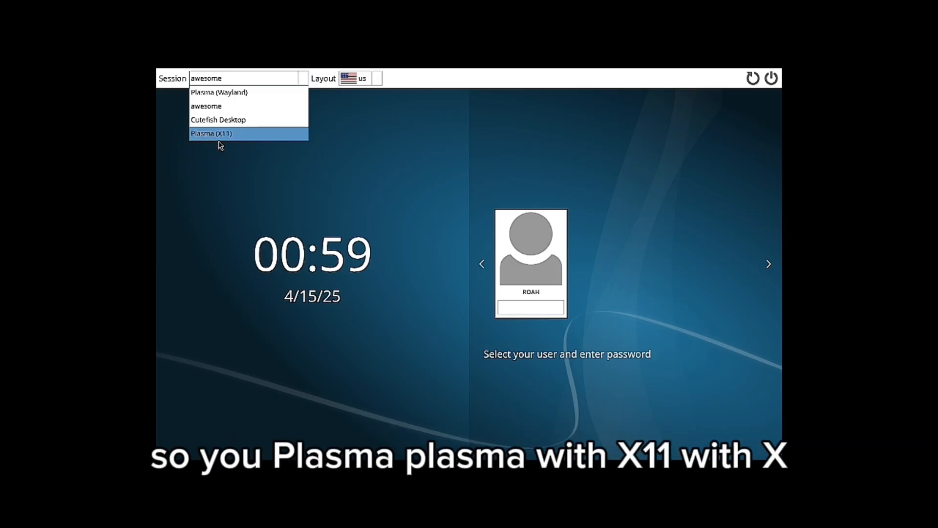
click(212, 134)
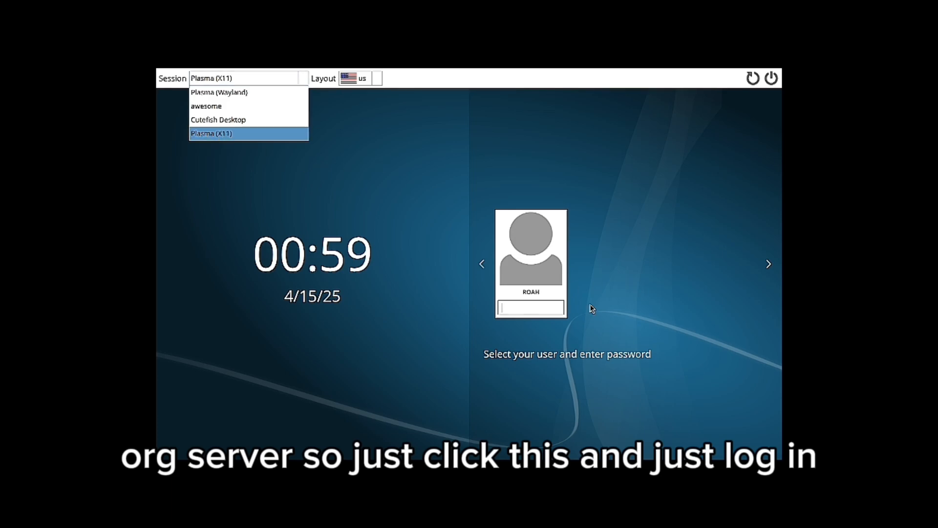
- Enter the account password in the SDDM password field
text(••)
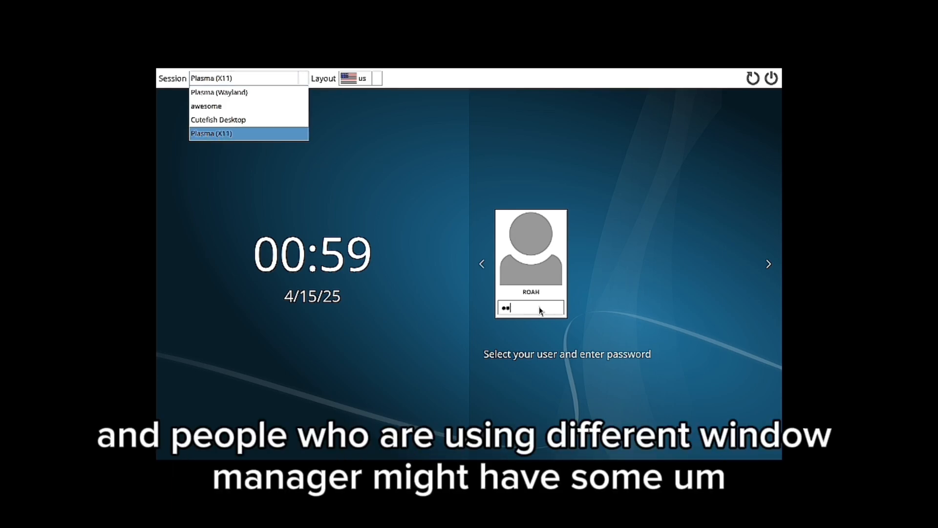
text(password)
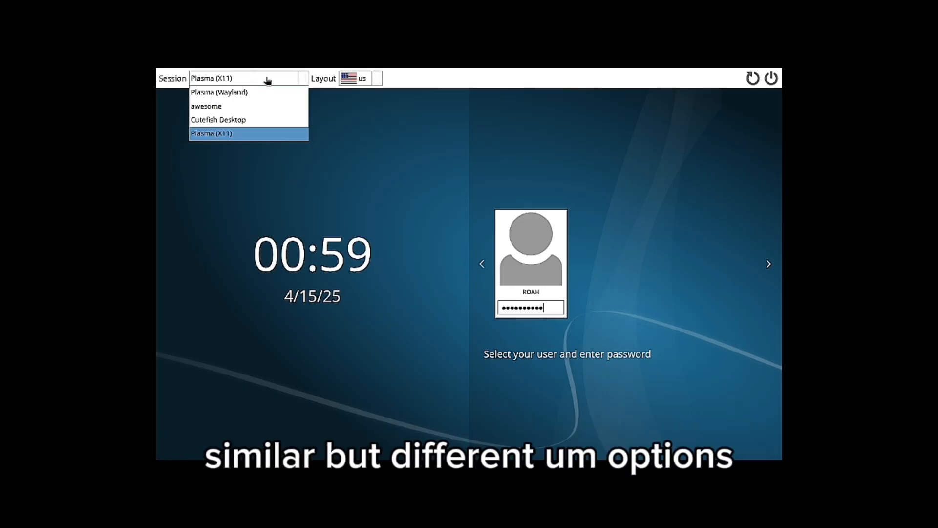
mouse_move(206, 105)
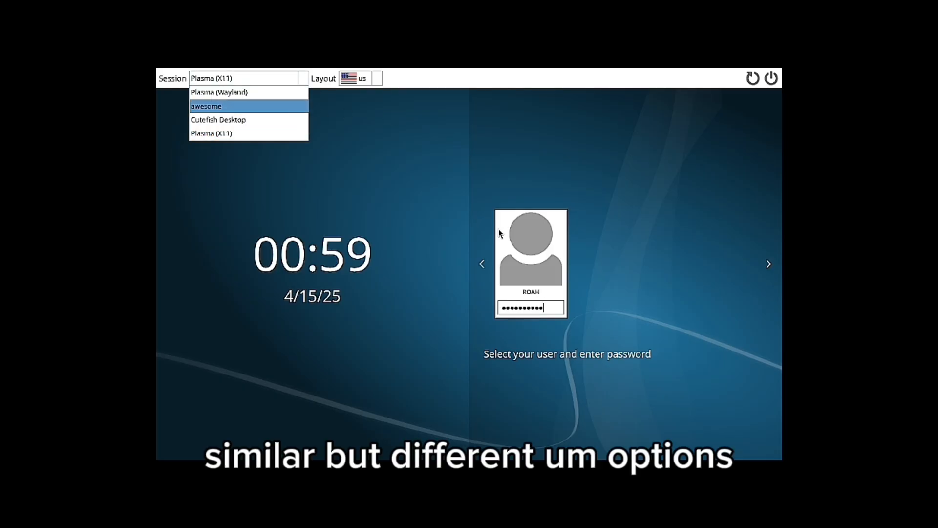
mouse_move(555, 313)
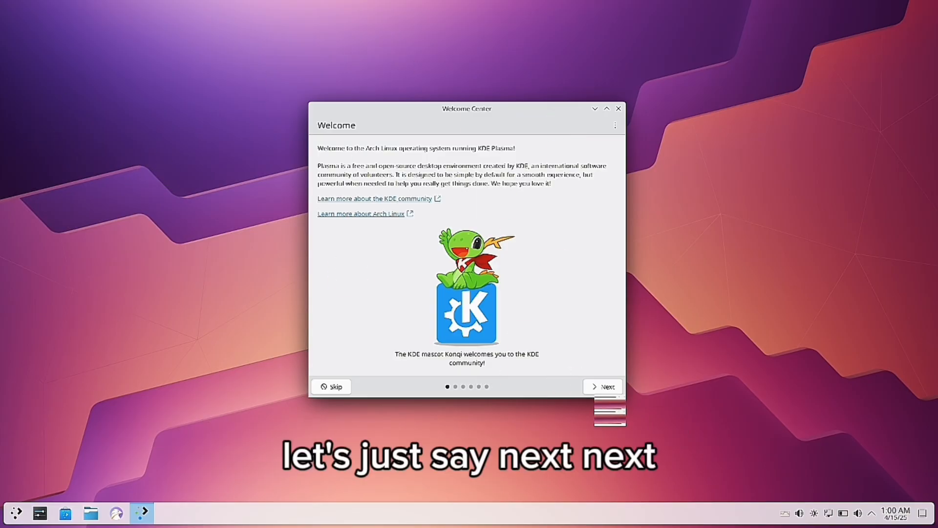
click(603, 386)
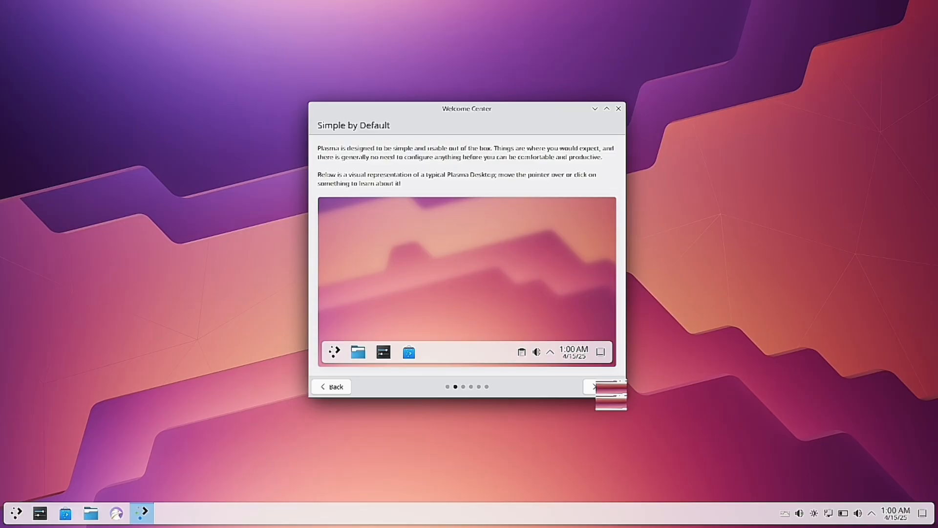
click(603, 386)
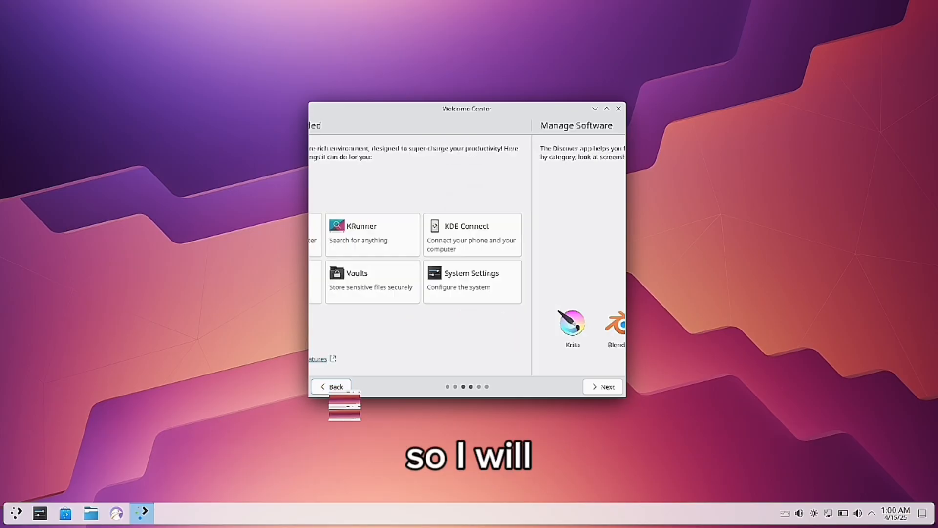
click(330, 386)
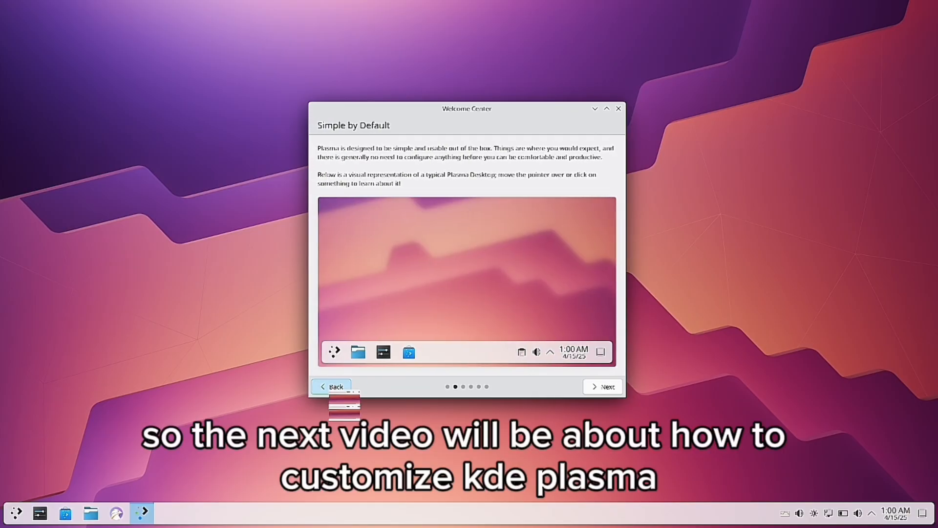
click(331, 386)
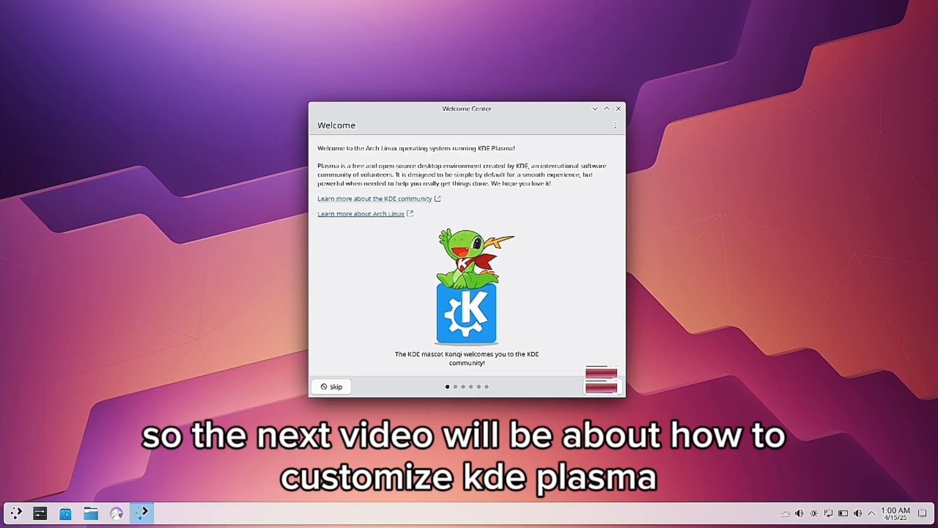